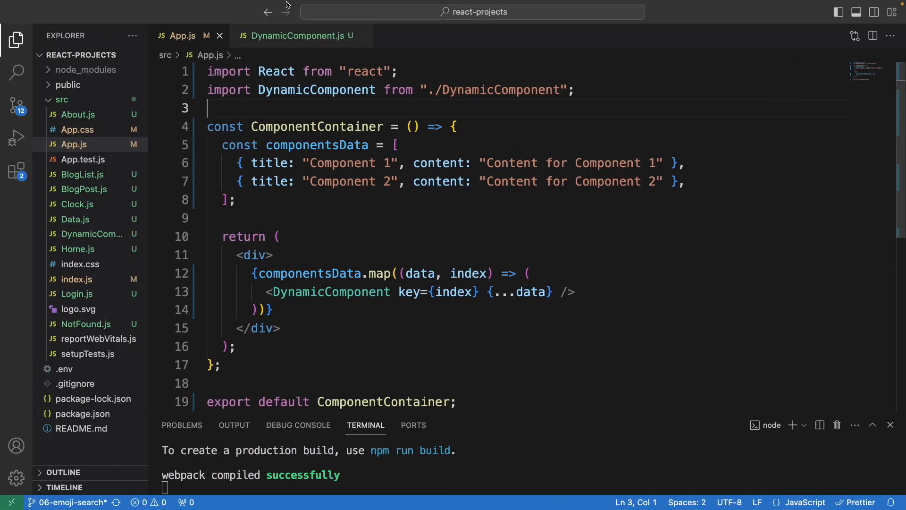
- View DynamicComponent.js, which renders props.title in an h2 and props.content in a p
left_click(298, 35)
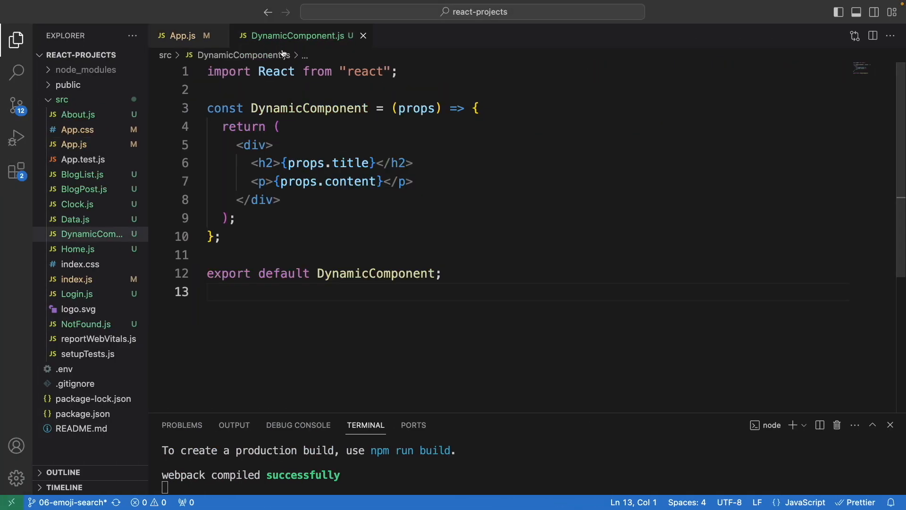
mouse_move(310, 108)
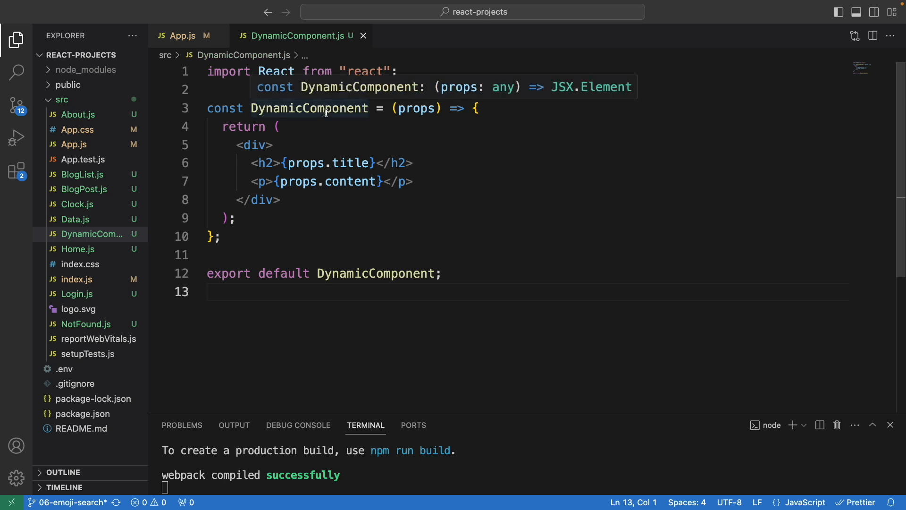
mouse_move(417, 108)
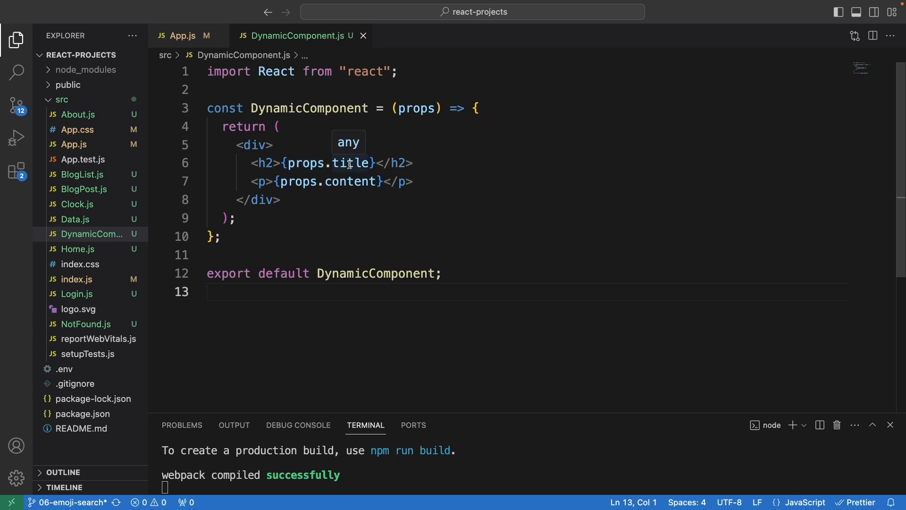
mouse_move(346, 182)
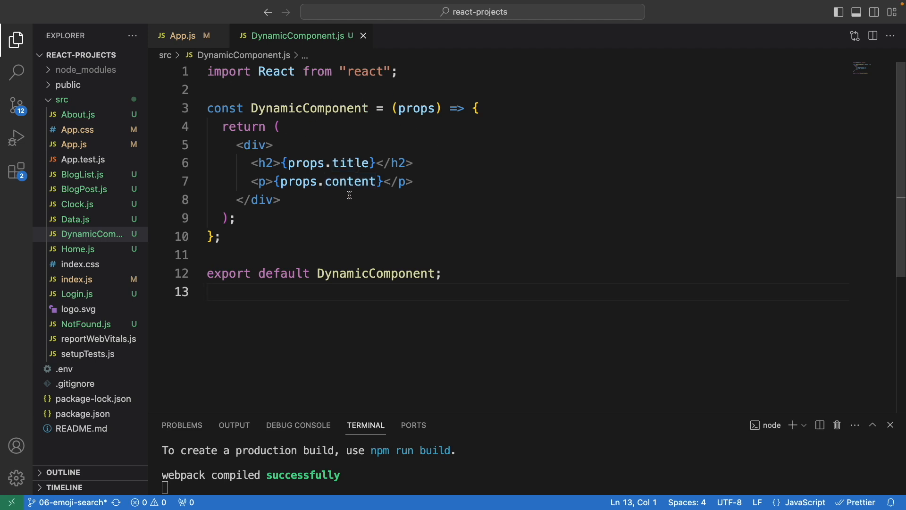
- Review the componentsData array and the map spreading each entry into DynamicComponent keyed by index
left_click(182, 34)
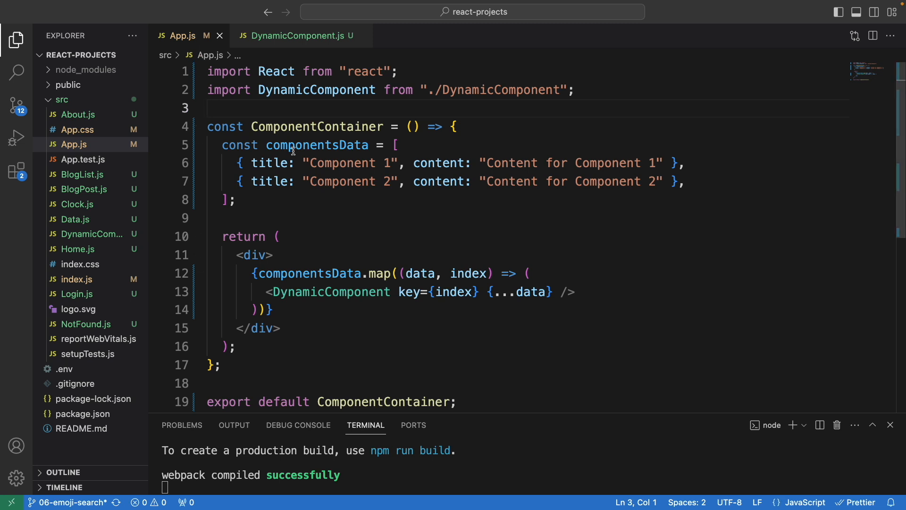
mouse_move(331, 231)
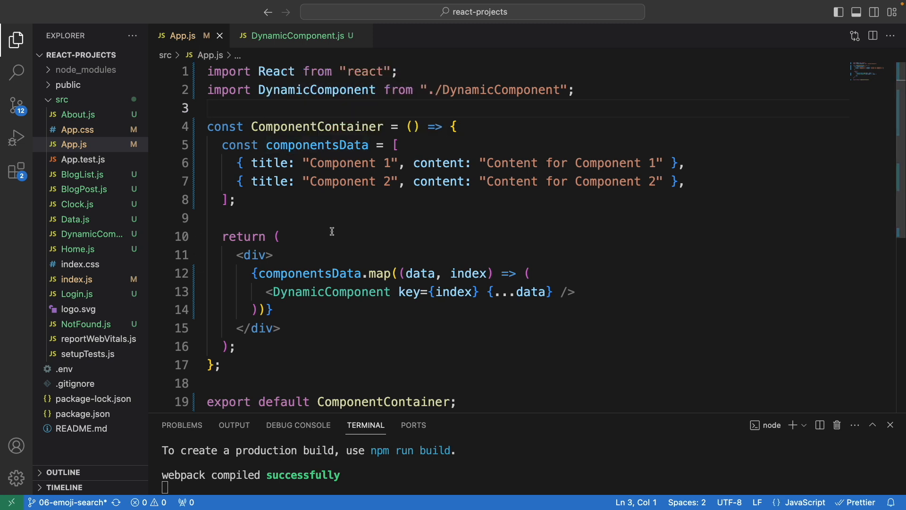
mouse_move(338, 148)
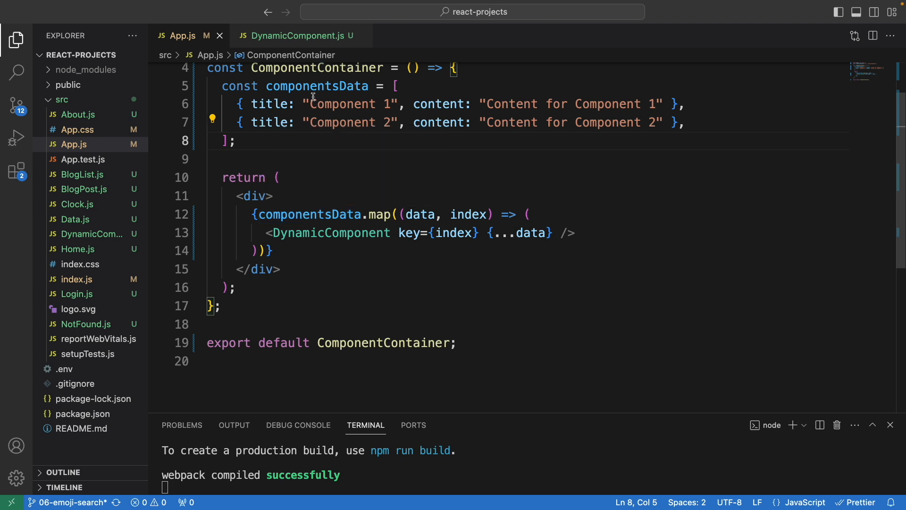
mouse_move(379, 215)
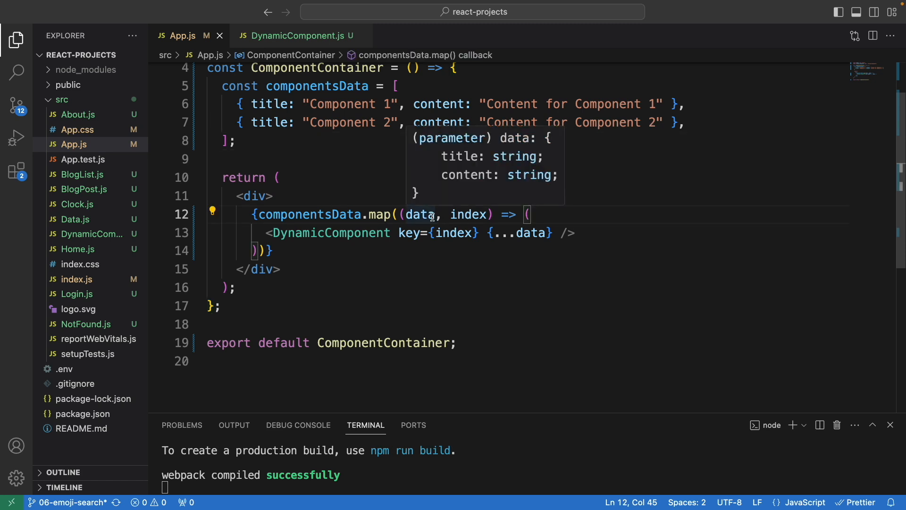
mouse_move(102, 99)
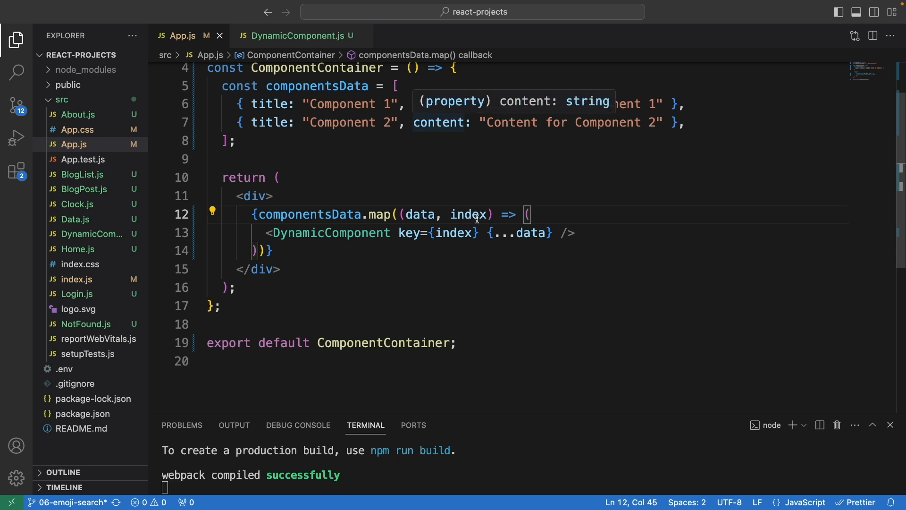
mouse_move(294, 243)
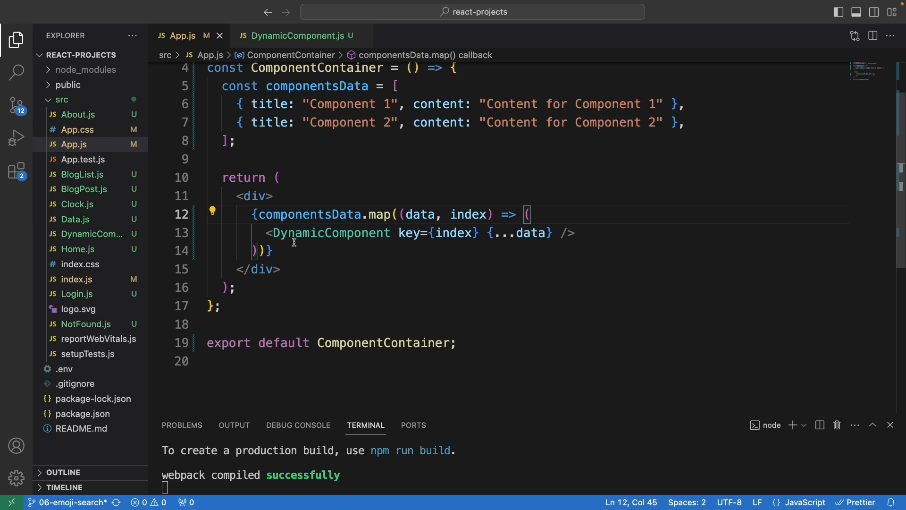
mouse_move(484, 236)
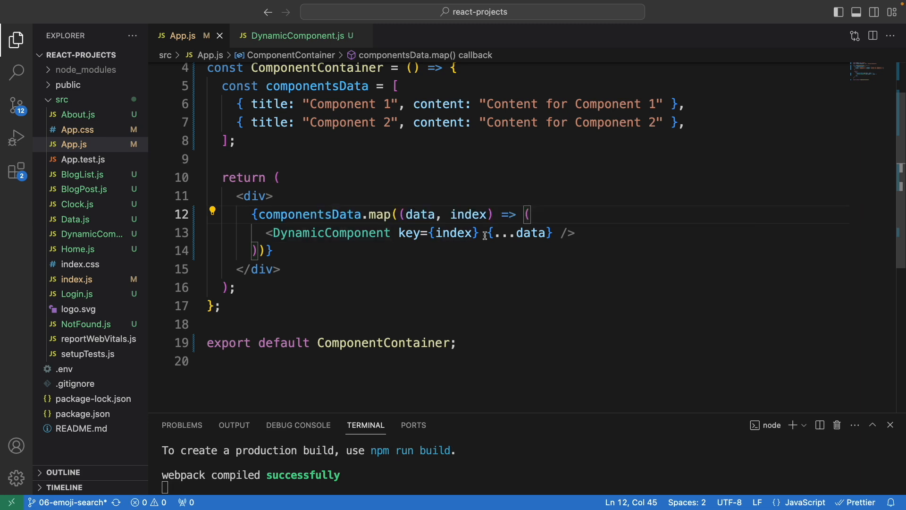
scroll("up", 3)
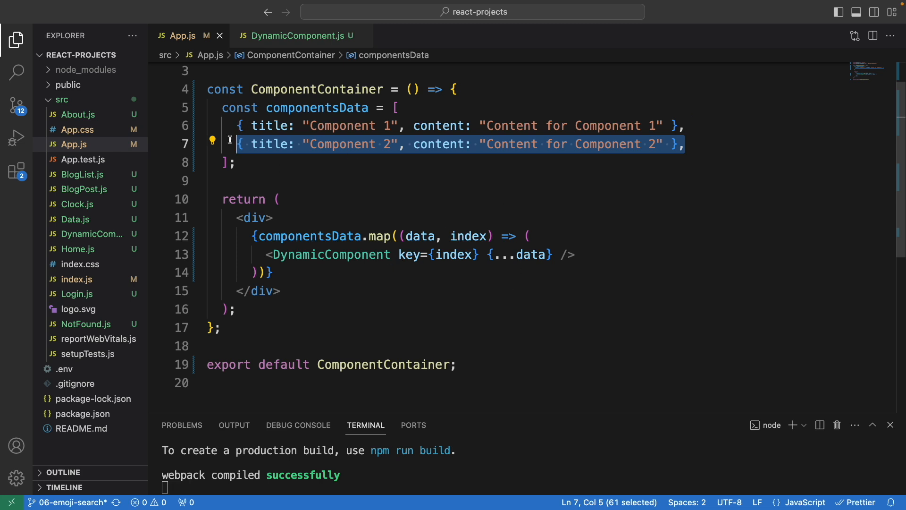
mouse_move(361, 265)
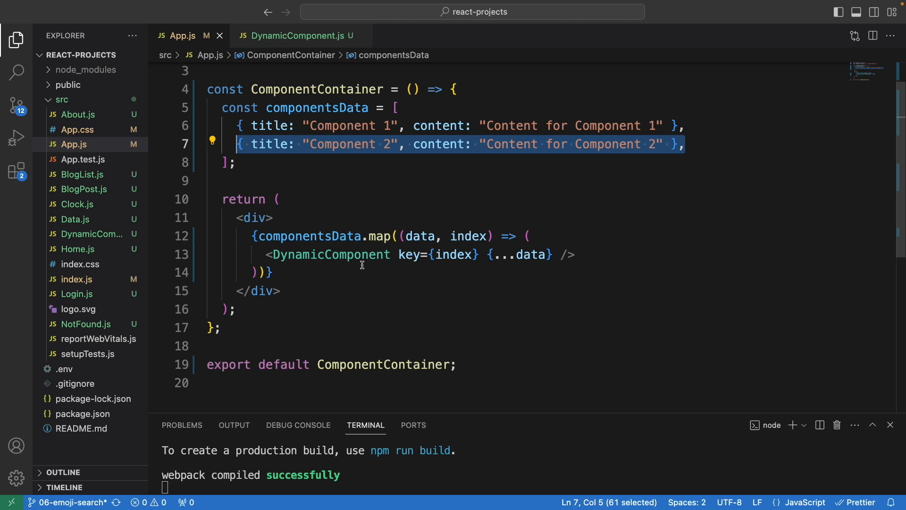
mouse_move(303, 35)
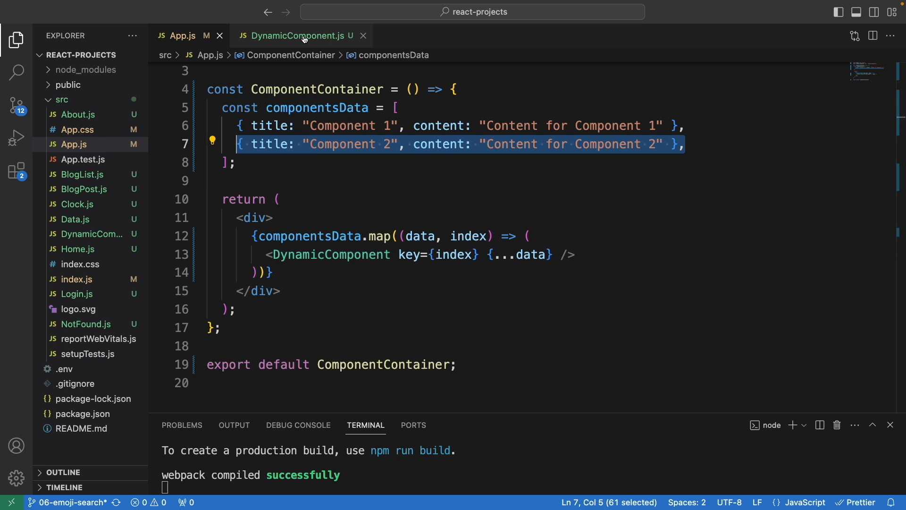
mouse_move(207, 47)
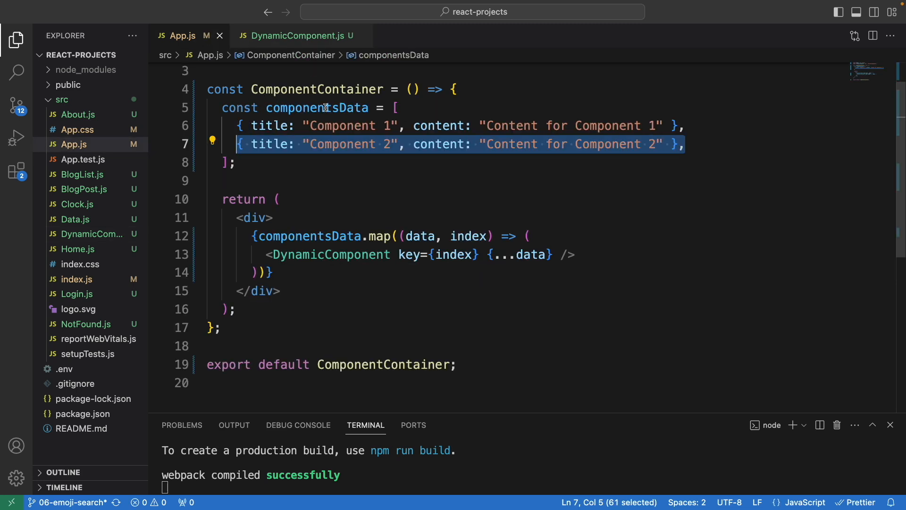
left_click(298, 34)
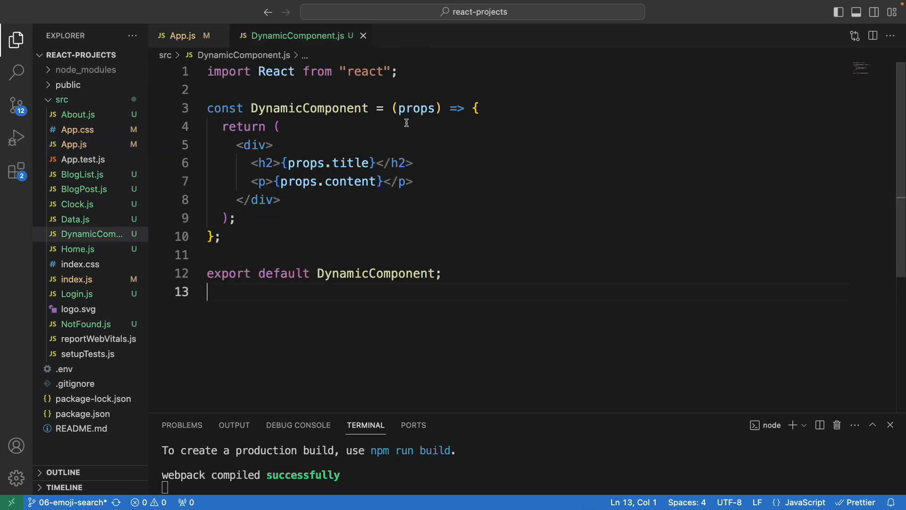
mouse_move(303, 166)
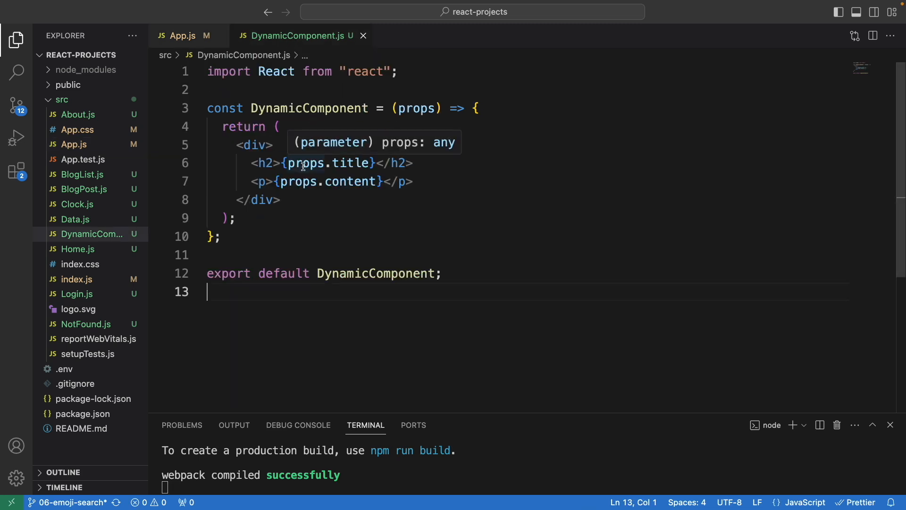
mouse_move(214, 39)
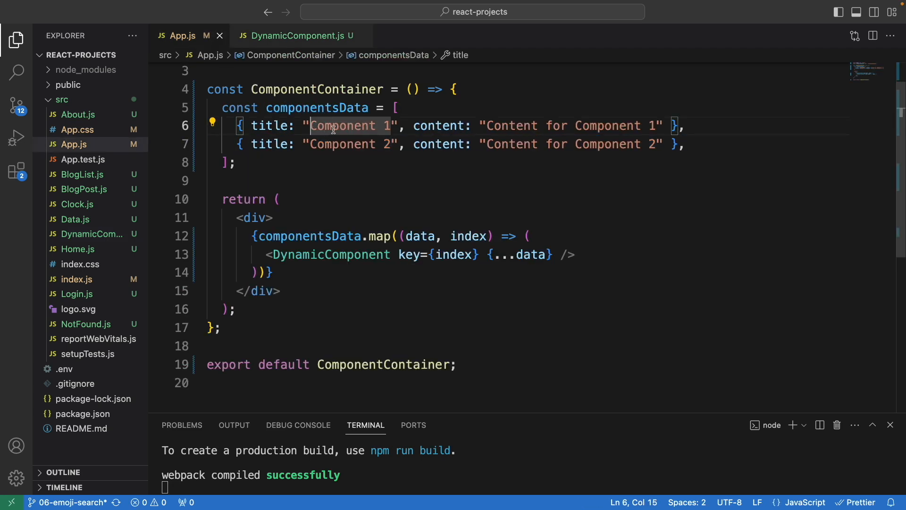
double_click(342, 125)
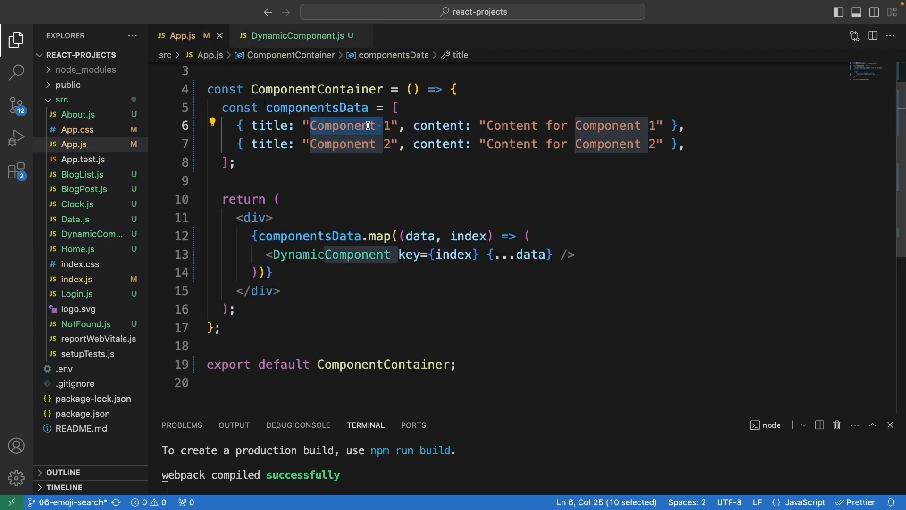
left_click(293, 35)
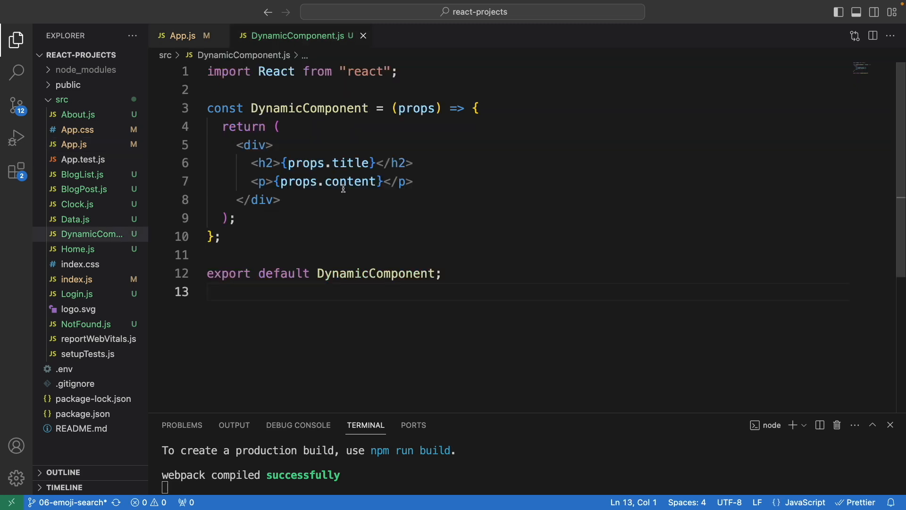
left_click(182, 35)
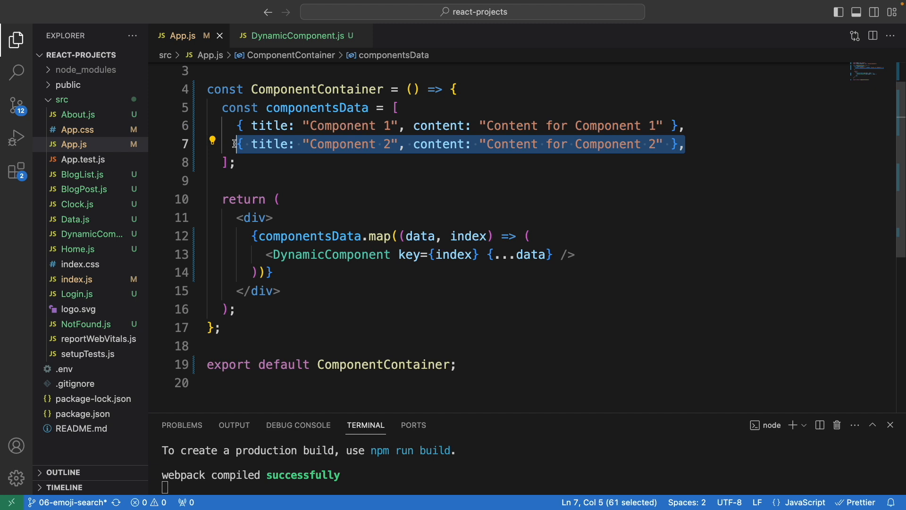
- Paste a copy of the Component 2 entry on a new line as the basis for Component 3 and 4
key("Enter")
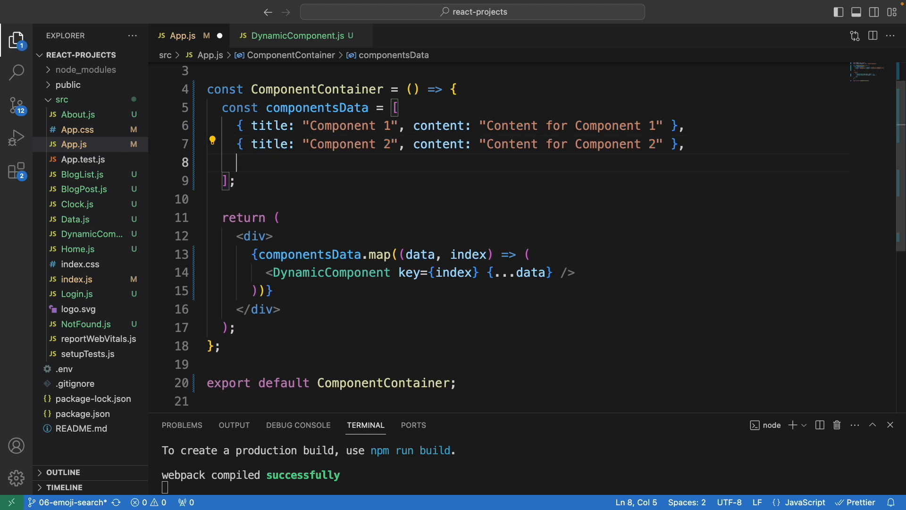
type("{ title: \"Component 2\", content: \"Content for Component 2\" },")
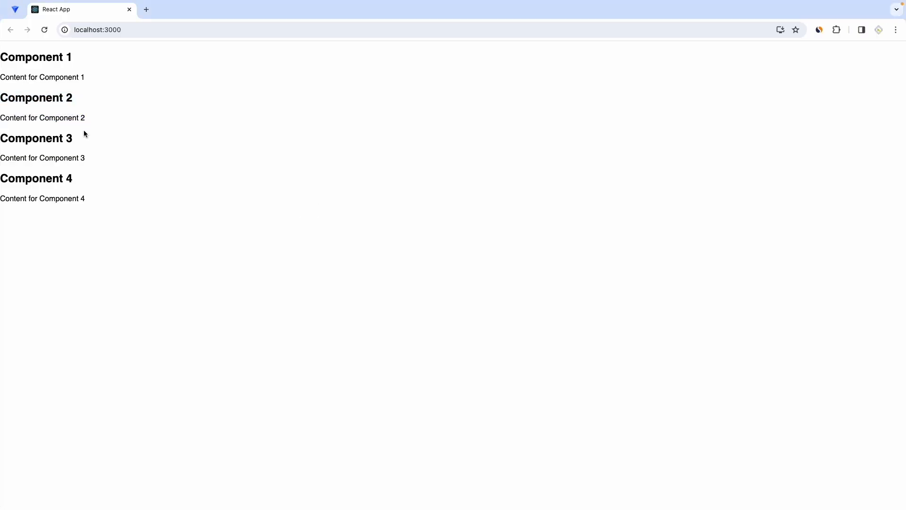
mouse_move(29, 250)
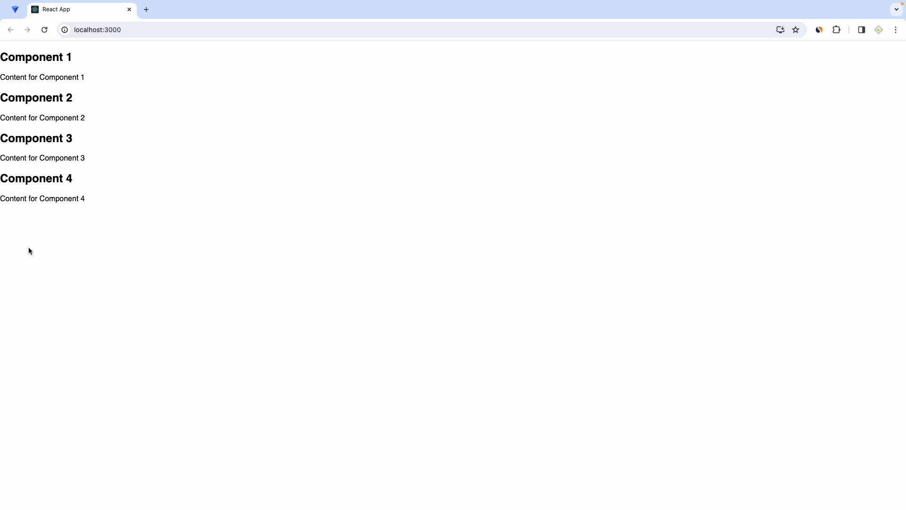
mouse_move(80, 202)
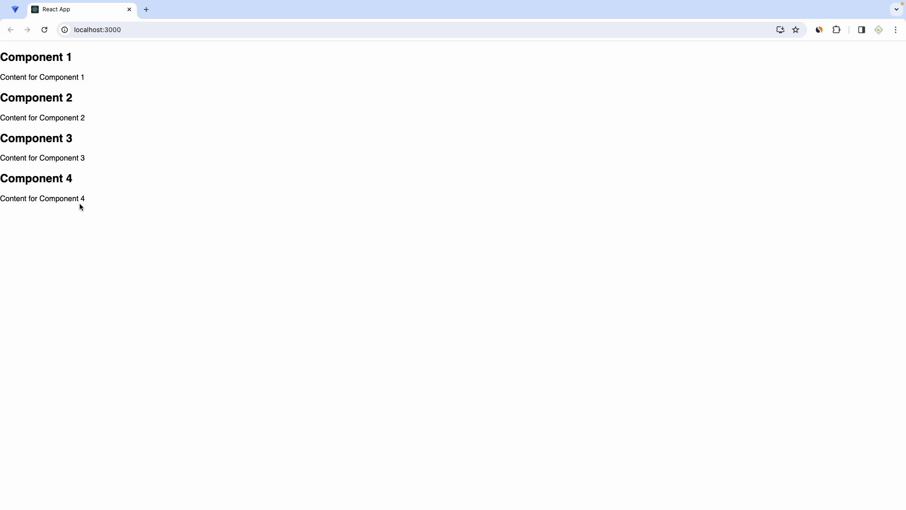
- Return to the code editor after confirming localhost:3000 lists Component 1 through 4
key("alt+tab")
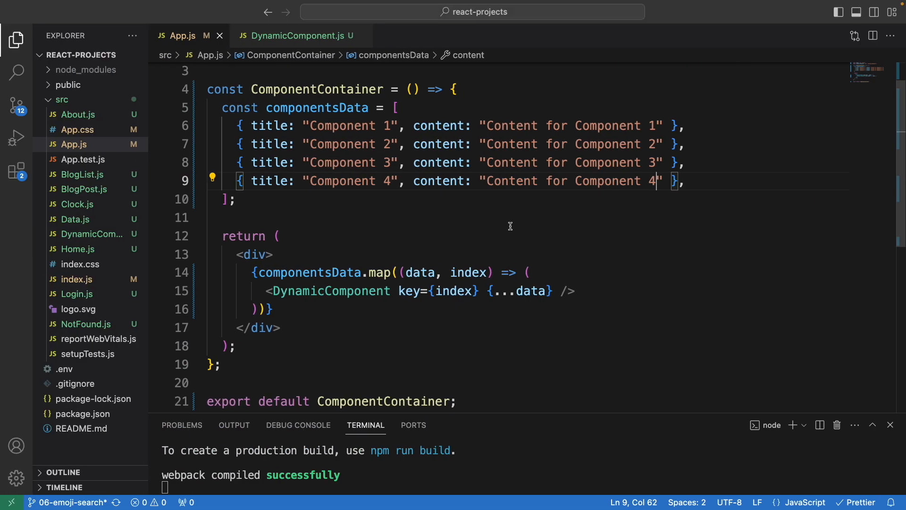